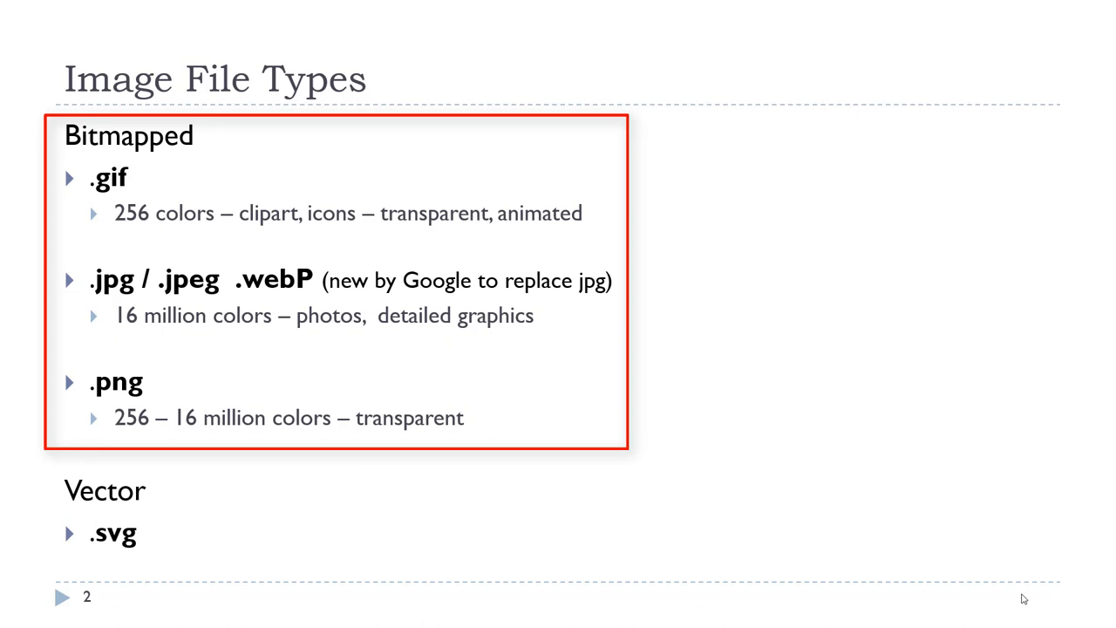
- Drag from above down toward .webP in the Bitmapped box, drawing an orange arrow
{"action": "left_click_drag", "start_coordinate": [340, 188], "coordinate": [312, 257]}
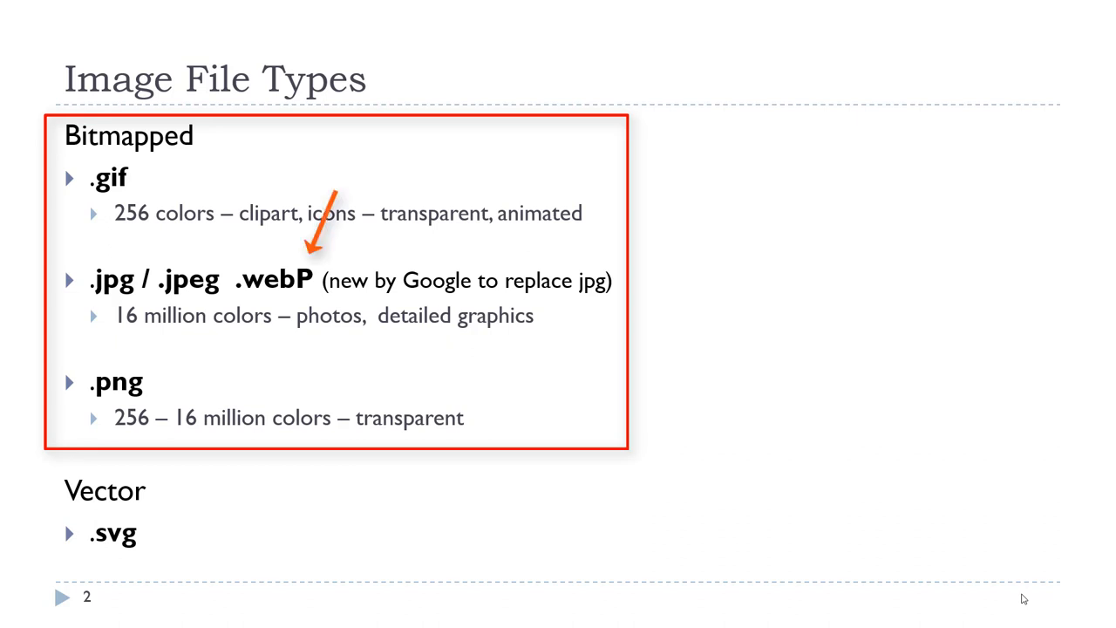